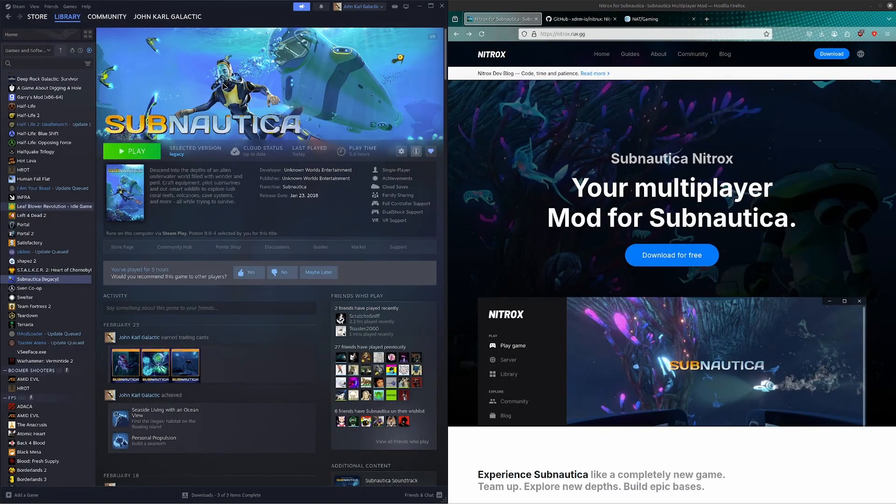
{"action": "mouse_move", "coordinate": [297, 78]}
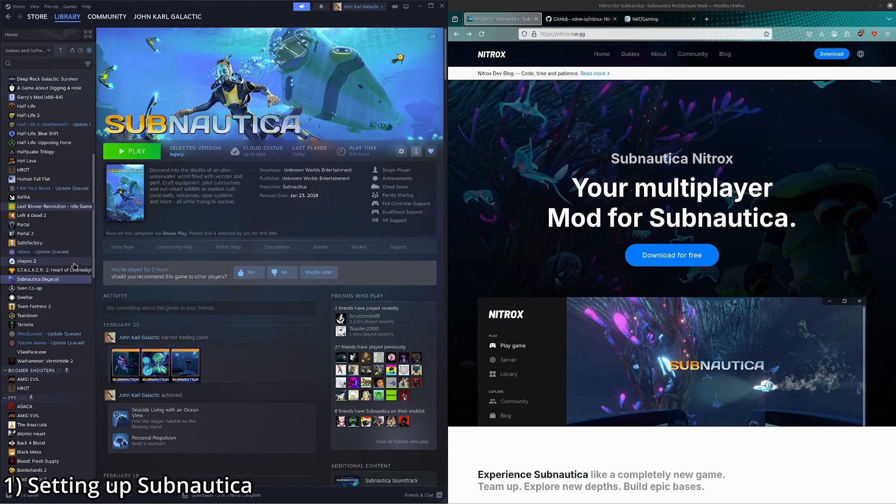
Step: Check Subnautica Legacy's properties briefly, then start the Nitrox 1.7.1.0 download from nitrox.rux.gg
{"action": "right_click", "coordinate": [39, 279]}
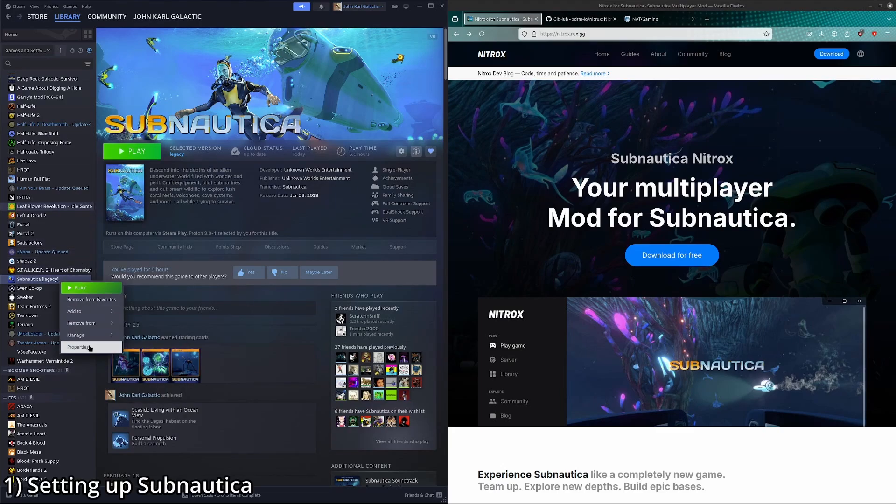
{"action": "left_click", "coordinate": [78, 348]}
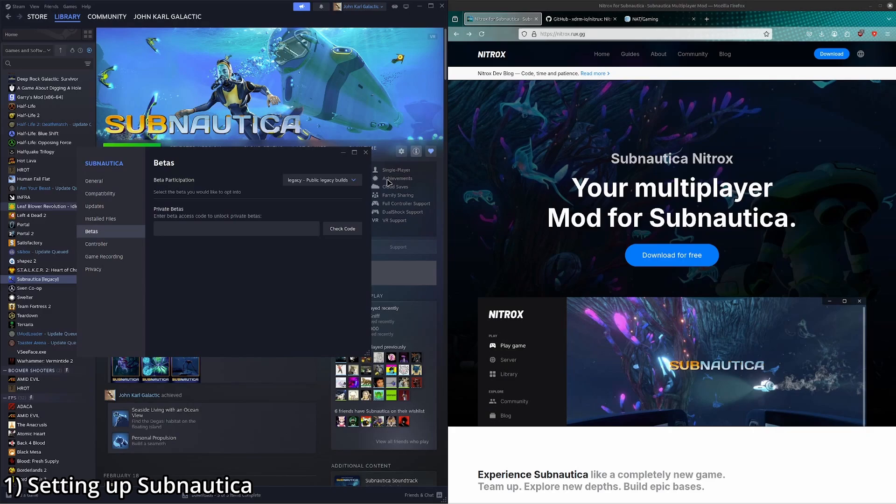
{"action": "left_click", "coordinate": [321, 180]}
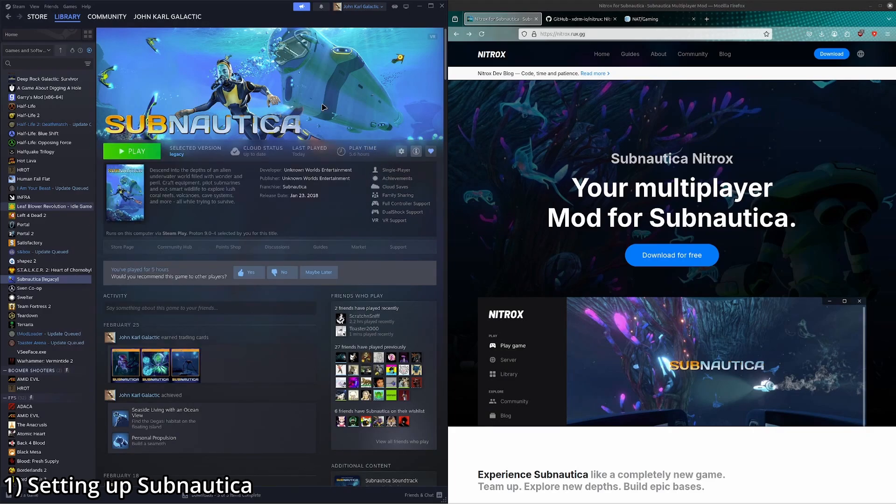
{"action": "mouse_move", "coordinate": [303, 91]}
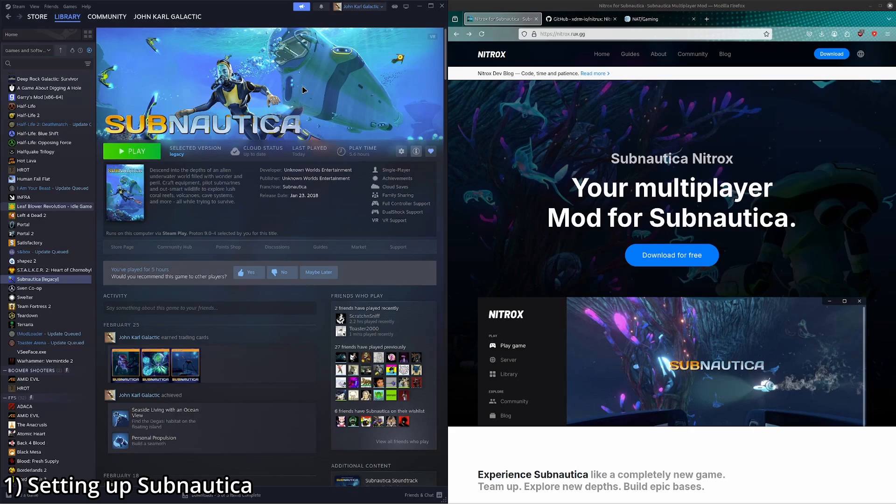
{"action": "mouse_move", "coordinate": [671, 246]}
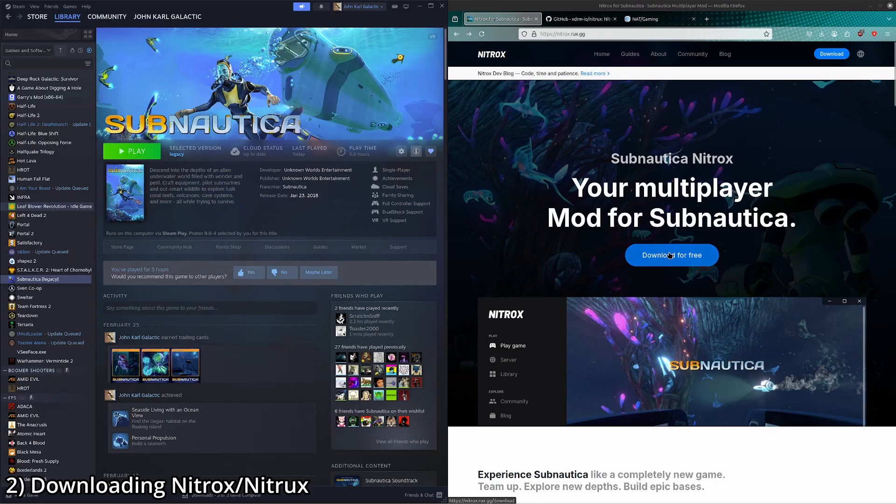
{"action": "left_click", "coordinate": [671, 255]}
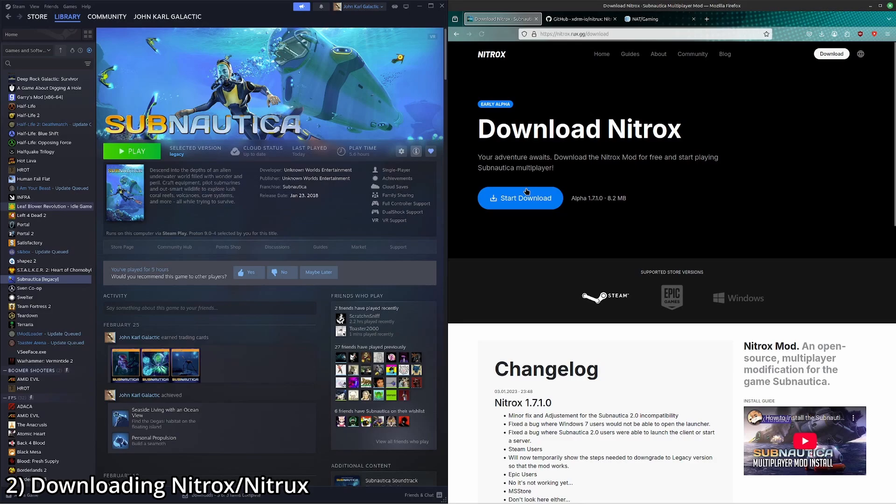
{"action": "left_click", "coordinate": [520, 198]}
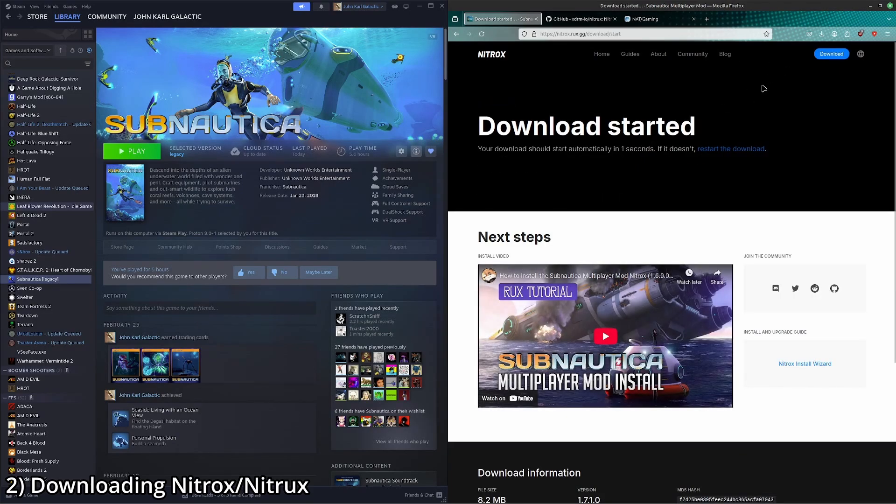
{"action": "left_click", "coordinate": [579, 19]}
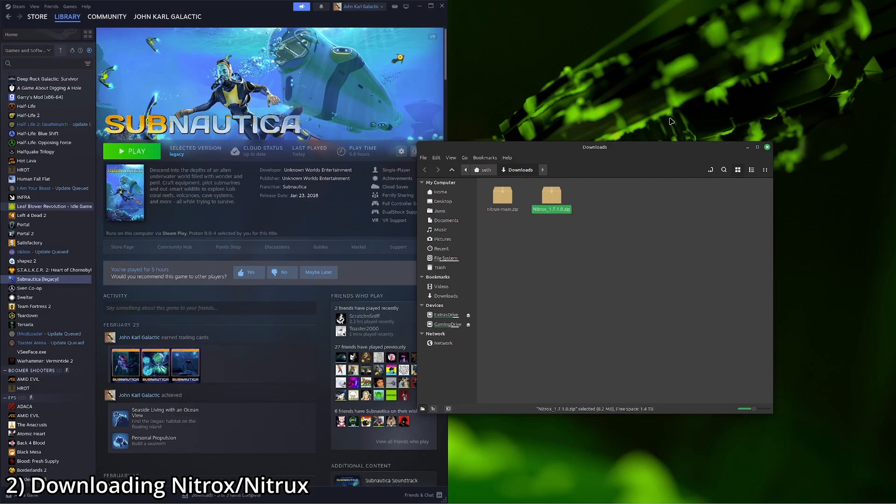
Step: Extract both downloaded Nitrox archives to the desktop and open nitrox-main's config.sh for editing
{"action": "right_click", "coordinate": [534, 193]}
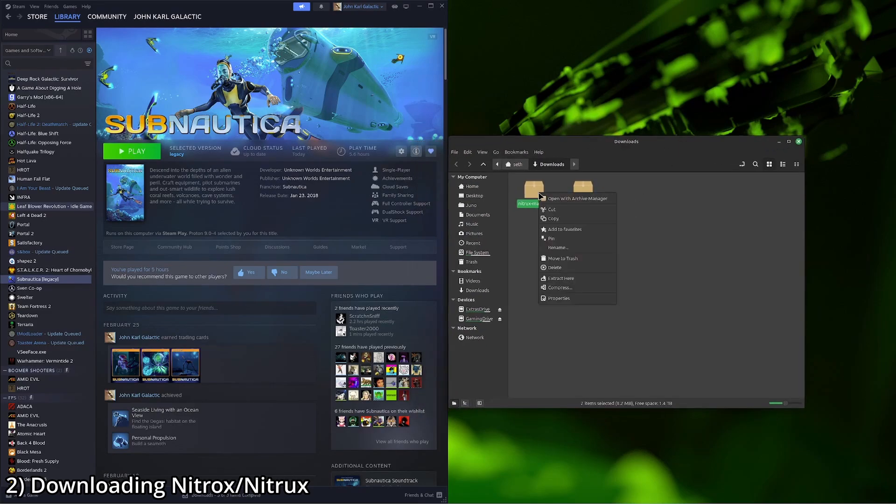
{"action": "left_click", "coordinate": [560, 278]}
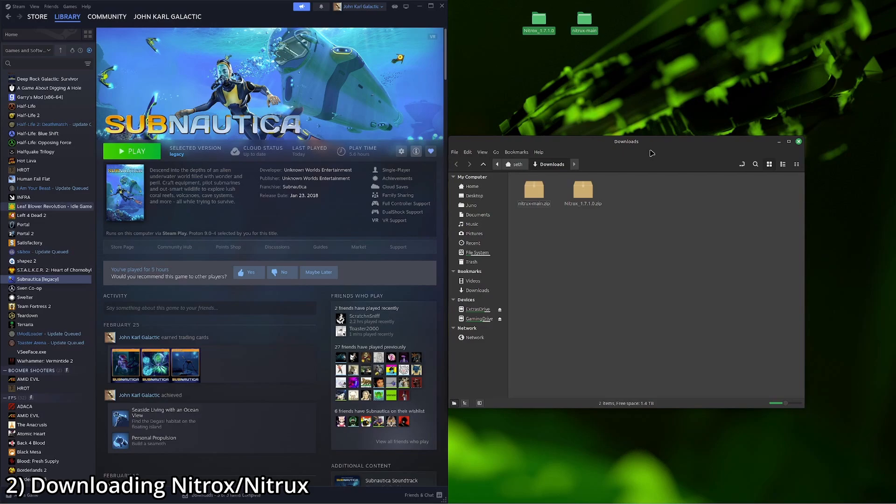
{"action": "left_click", "coordinate": [798, 141]}
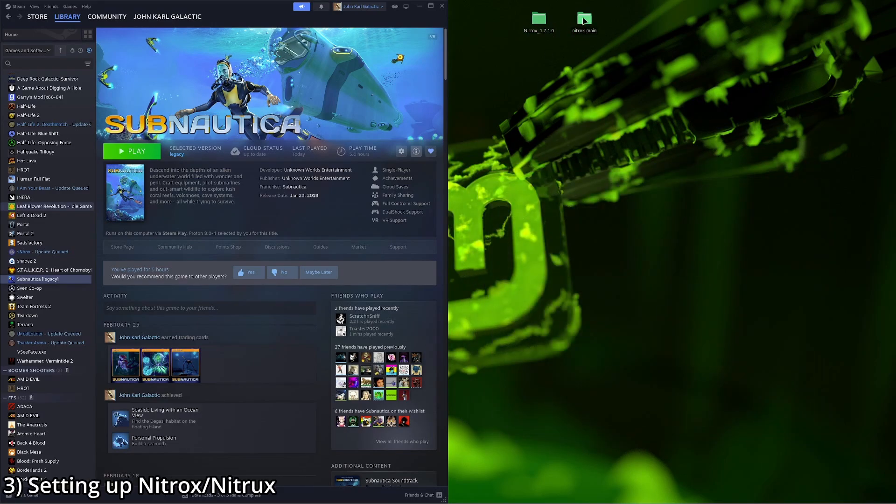
{"action": "double_click", "coordinate": [585, 18]}
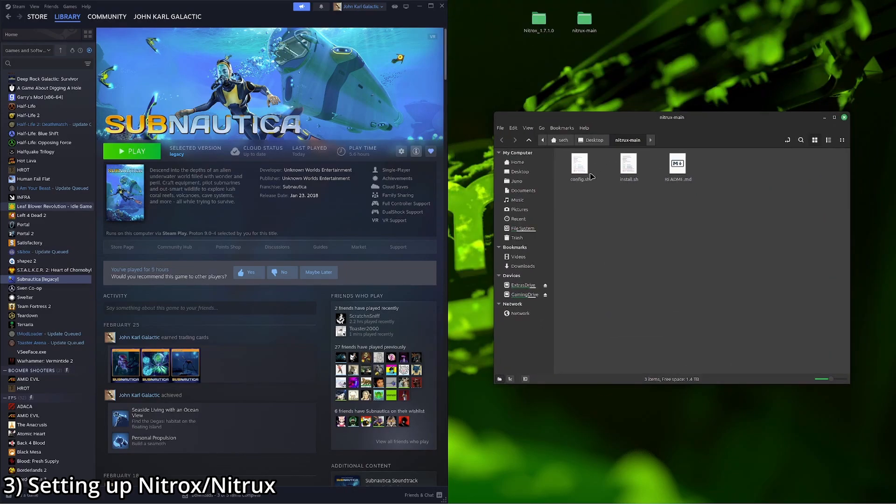
{"action": "double_click", "coordinate": [578, 164]}
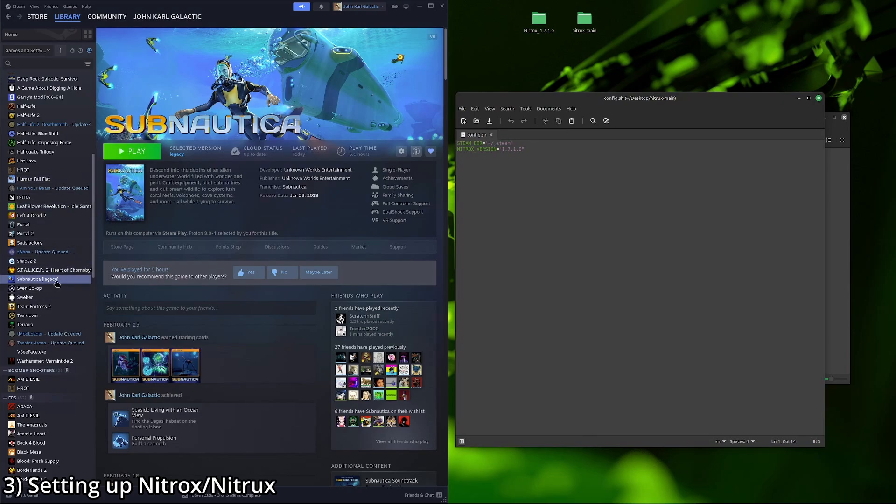
Step: Look up Subnautica's install location and set STEAM_DIR to /home/seth/.local/share/Steam in config.sh
{"action": "right_click", "coordinate": [31, 279]}
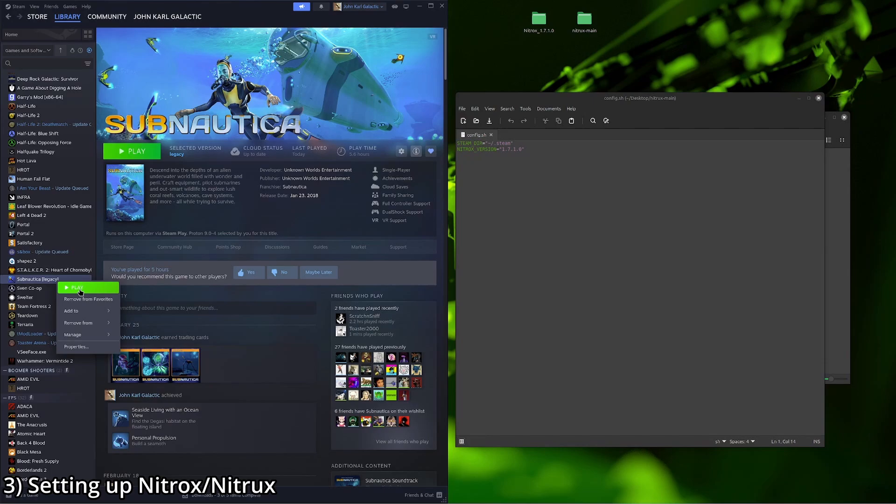
{"action": "mouse_move", "coordinate": [91, 351]}
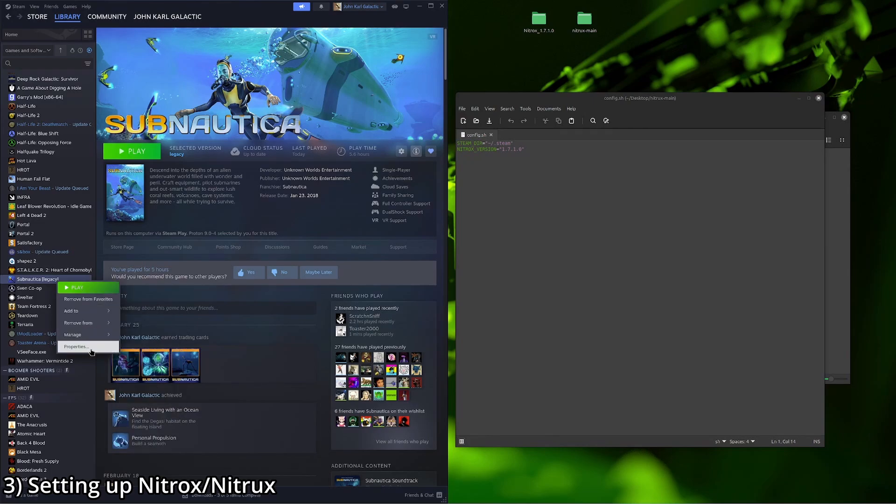
{"action": "left_click", "coordinate": [76, 346]}
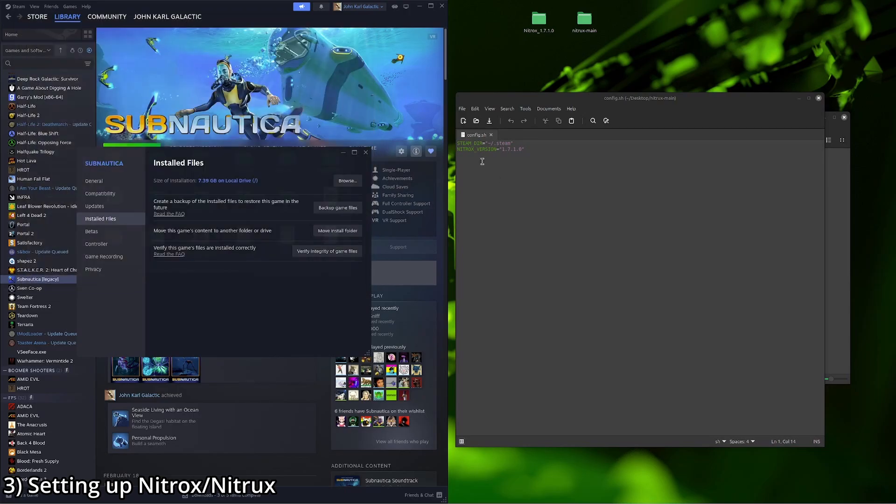
{"action": "double_click", "coordinate": [499, 143]}
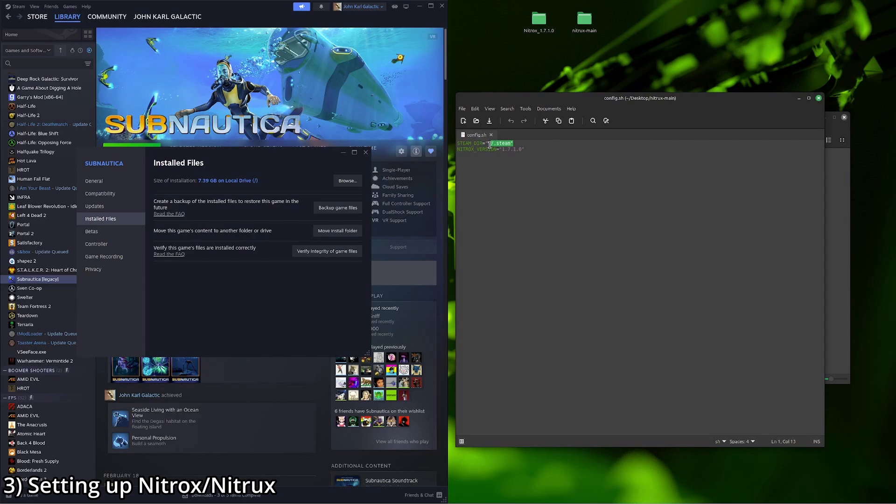
{"action": "type", "text": "/home/seth/.local/share/Steam"}
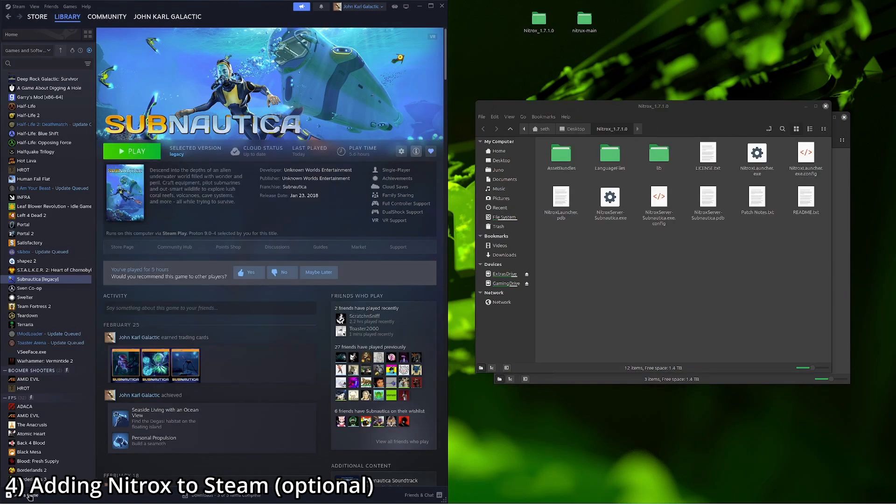
Step: Add NitroxLauncher.exe from the desktop Nitrox_1.7.1.0 folder as a non-Steam game
{"action": "left_click", "coordinate": [26, 495]}
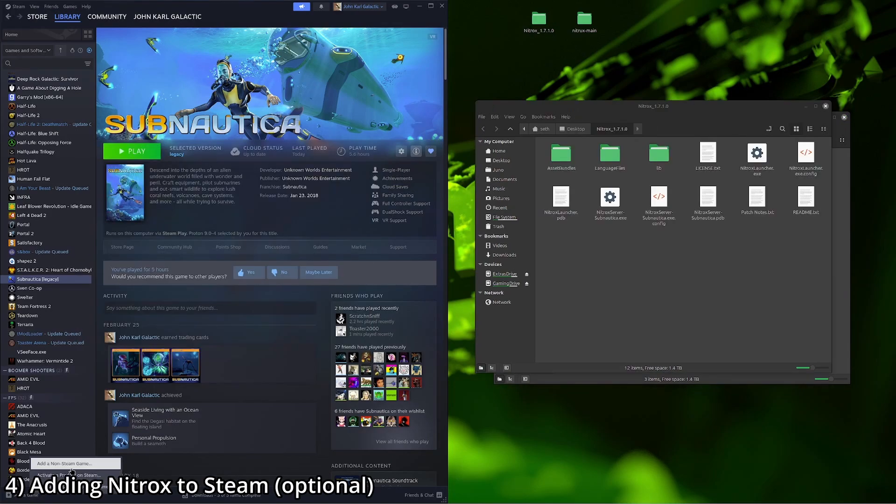
{"action": "left_click", "coordinate": [65, 463]}
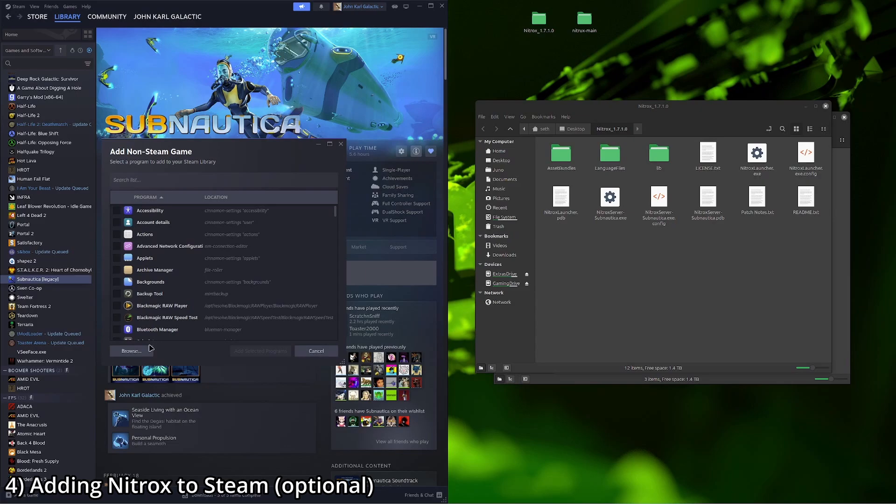
{"action": "left_click", "coordinate": [131, 350]}
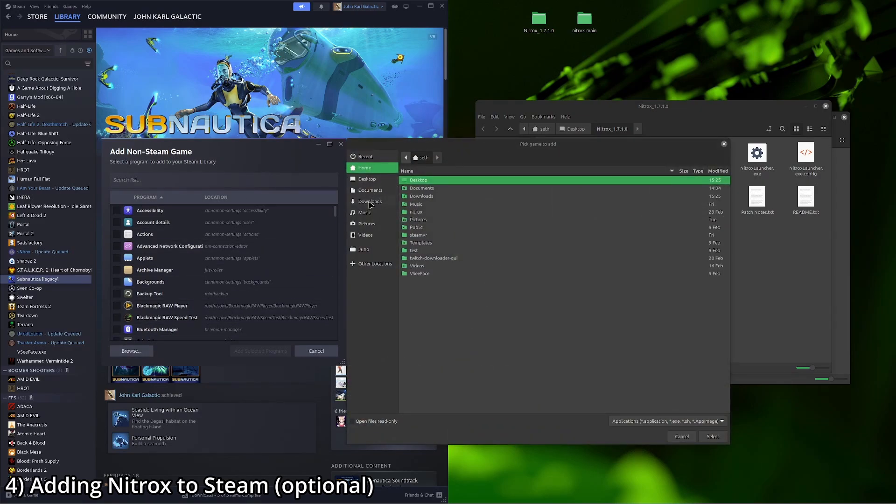
{"action": "left_click", "coordinate": [367, 179]}
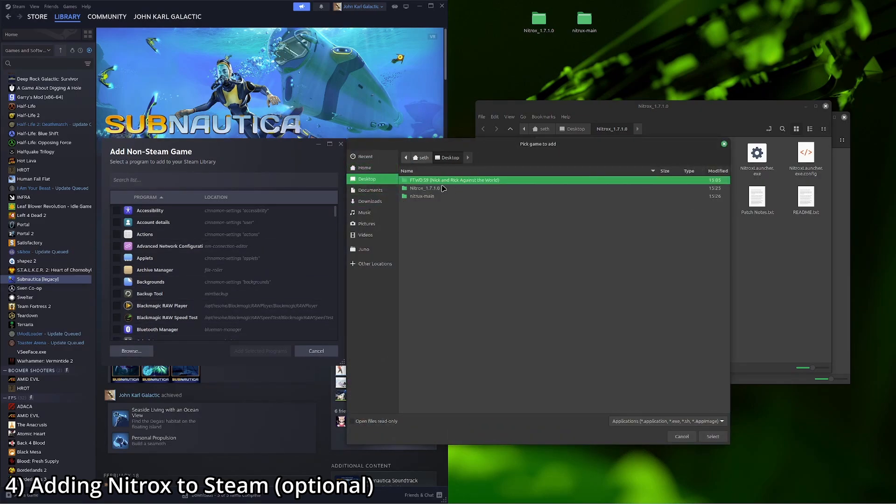
{"action": "double_click", "coordinate": [425, 187]}
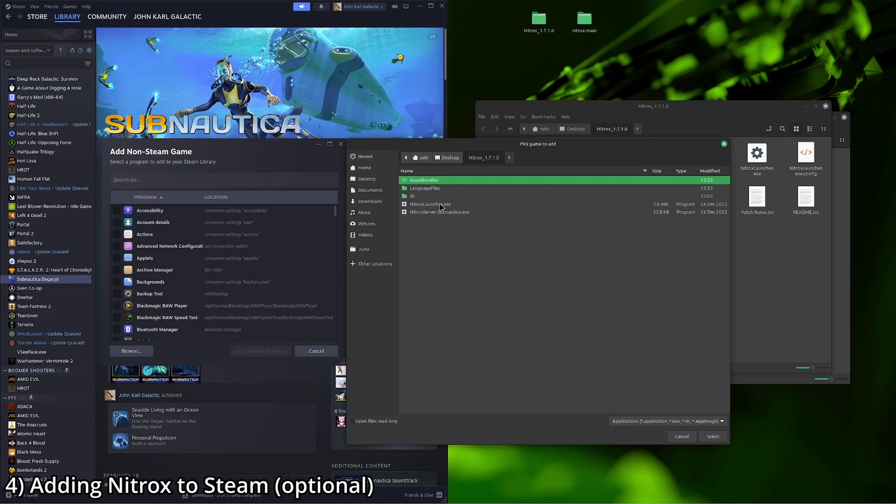
{"action": "left_click", "coordinate": [430, 205]}
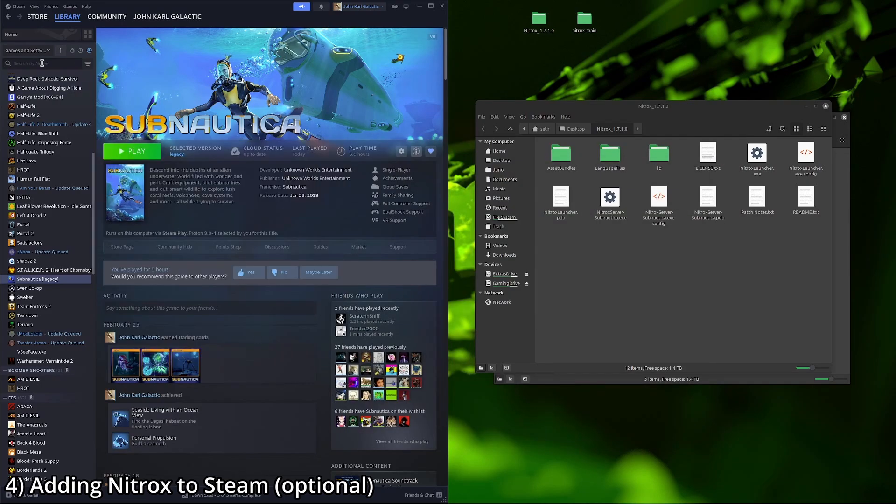
{"action": "type", "text": "nitro"}
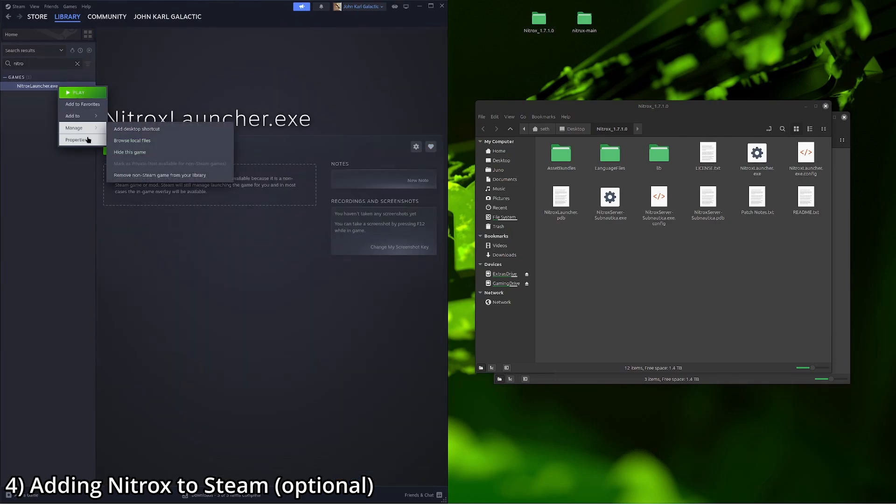
Step: Force the Proton 9.0-4 compatibility tool for NitroxLauncher.exe in its properties
{"action": "left_click", "coordinate": [75, 139]}
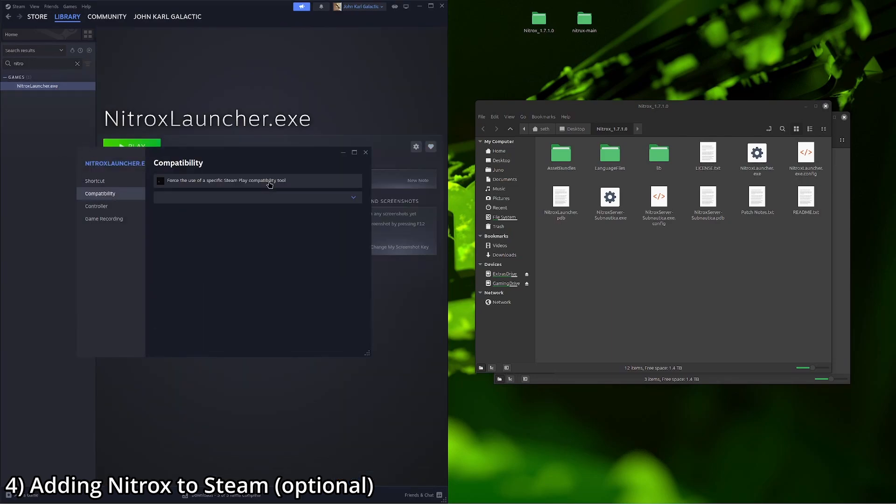
{"action": "left_click", "coordinate": [160, 181]}
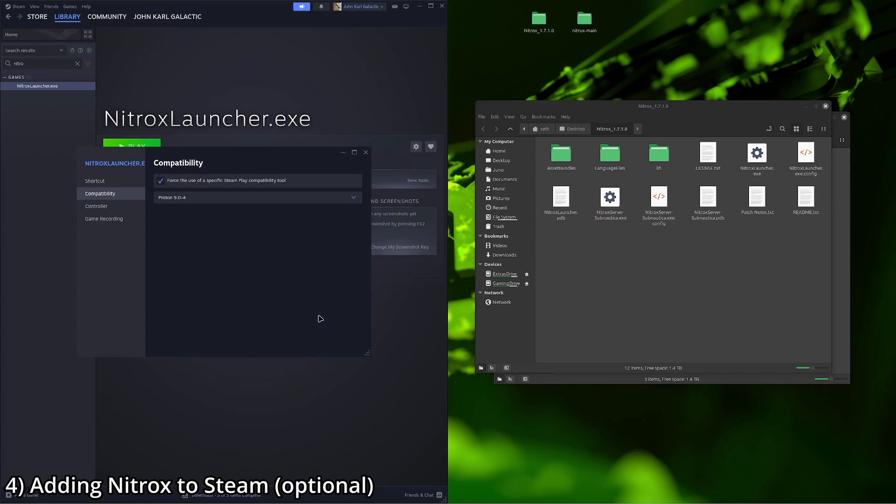
{"action": "left_click", "coordinate": [366, 153]}
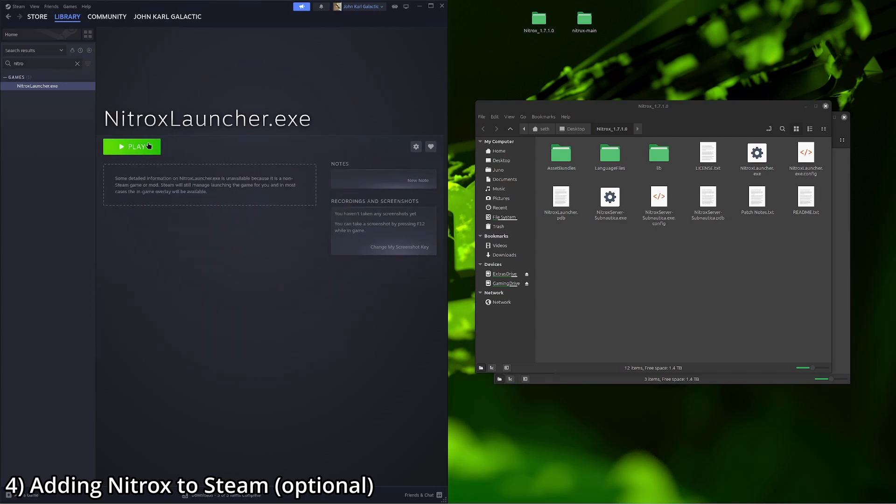
Step: Launch the Nitrox launcher from Steam, check its Server page and return to the play screen
{"action": "left_click", "coordinate": [132, 147]}
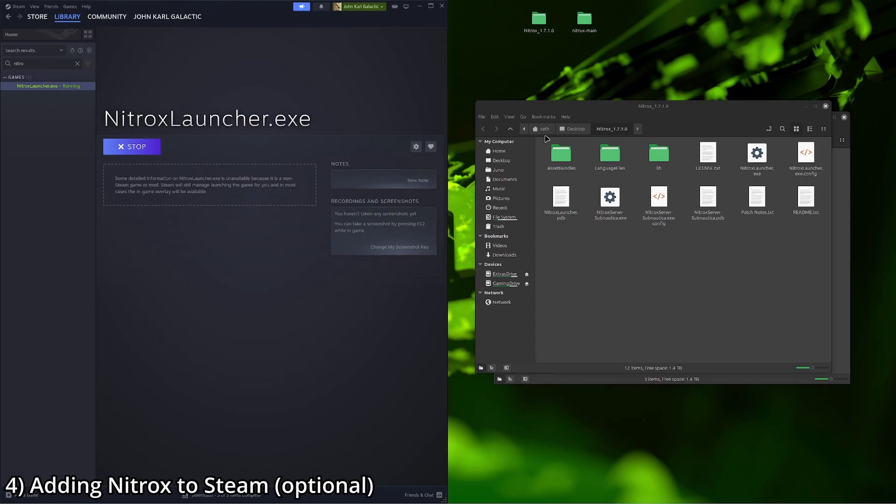
{"action": "double_click", "coordinate": [756, 157]}
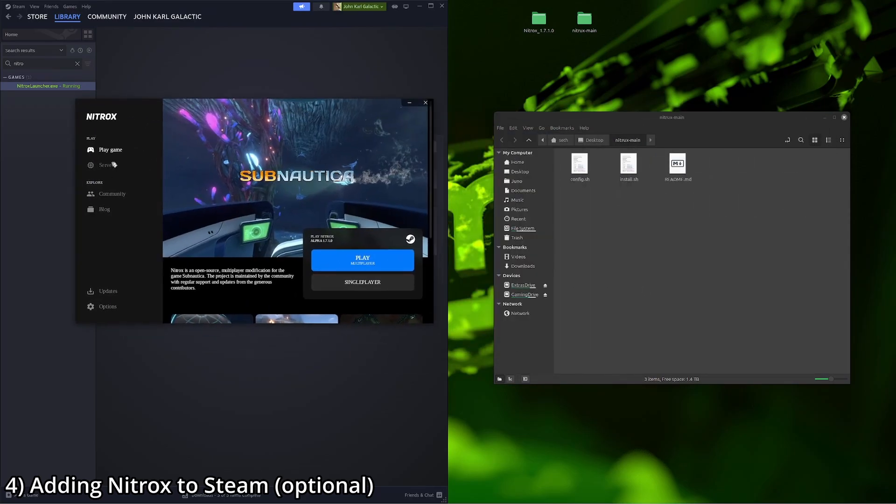
{"action": "left_click", "coordinate": [107, 165]}
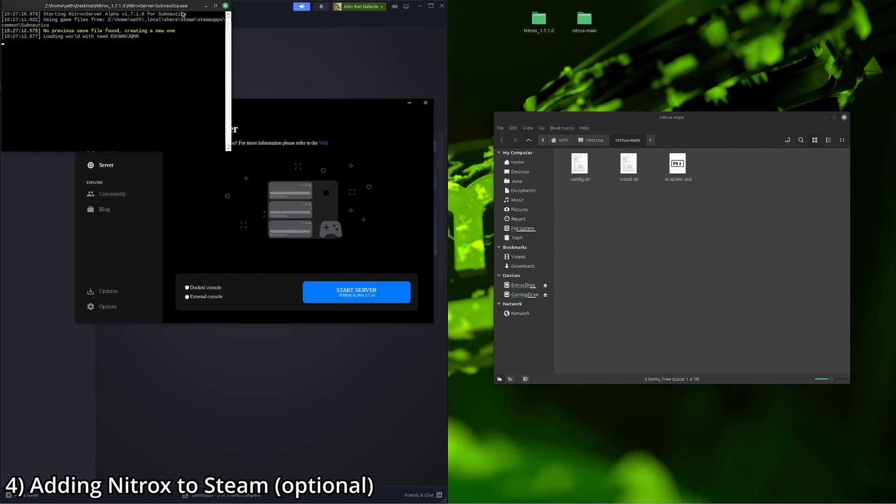
{"action": "left_click", "coordinate": [356, 291]}
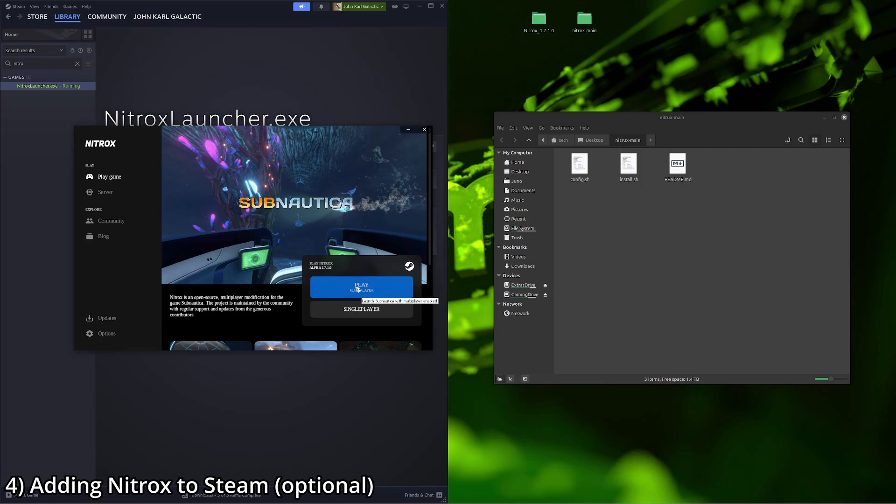
{"action": "mouse_move", "coordinate": [373, 253]}
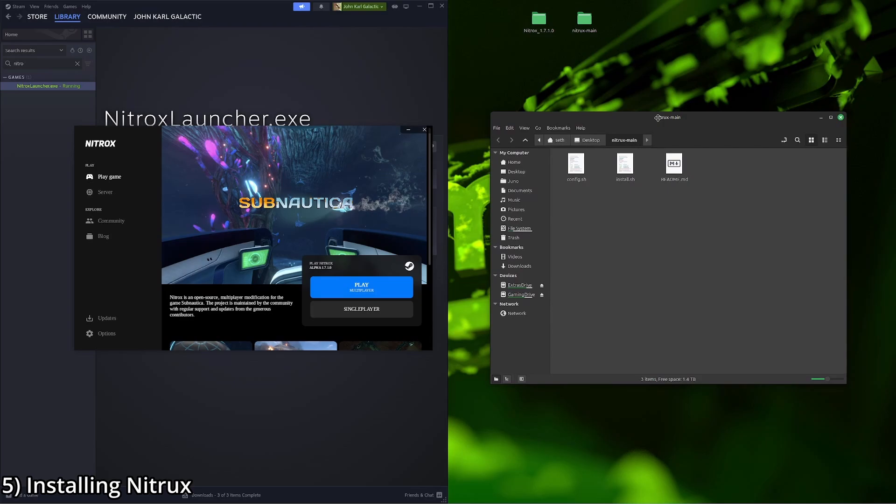
Step: Run ./install.sh setup from a terminal in nitrox-main, which fails on the config.sh quote error
{"action": "right_click", "coordinate": [600, 229]}
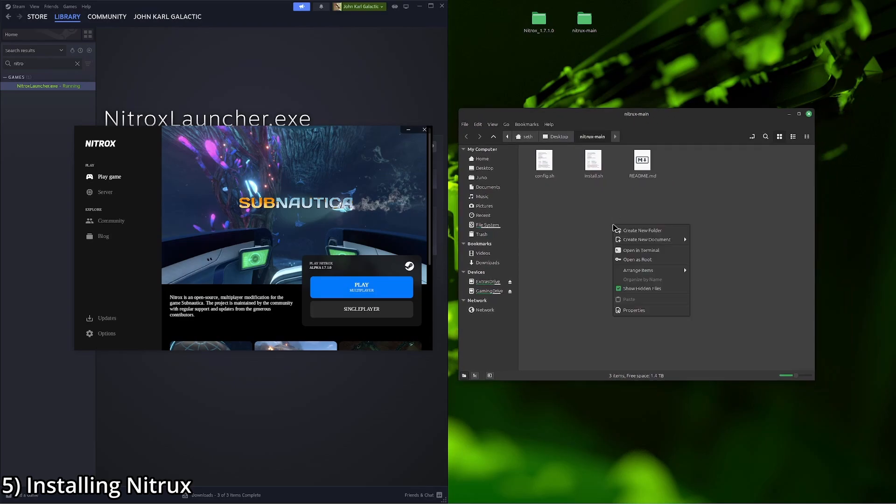
{"action": "mouse_move", "coordinate": [640, 250]}
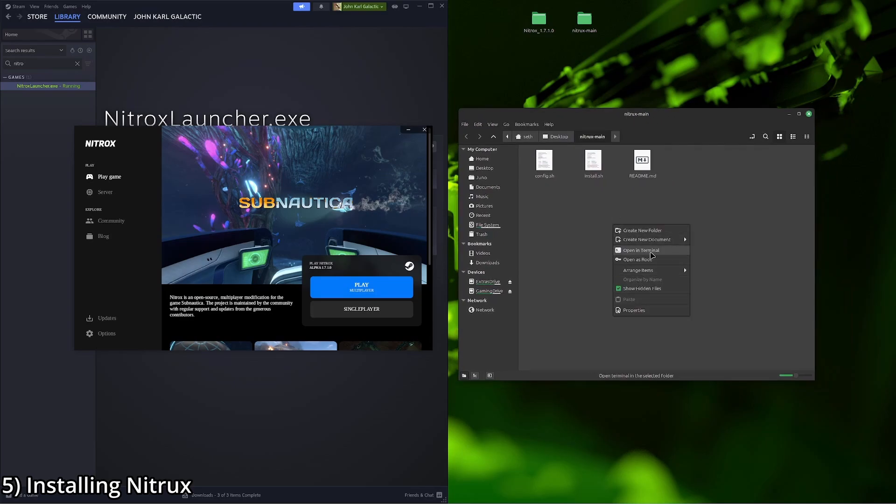
{"action": "left_click", "coordinate": [640, 250]}
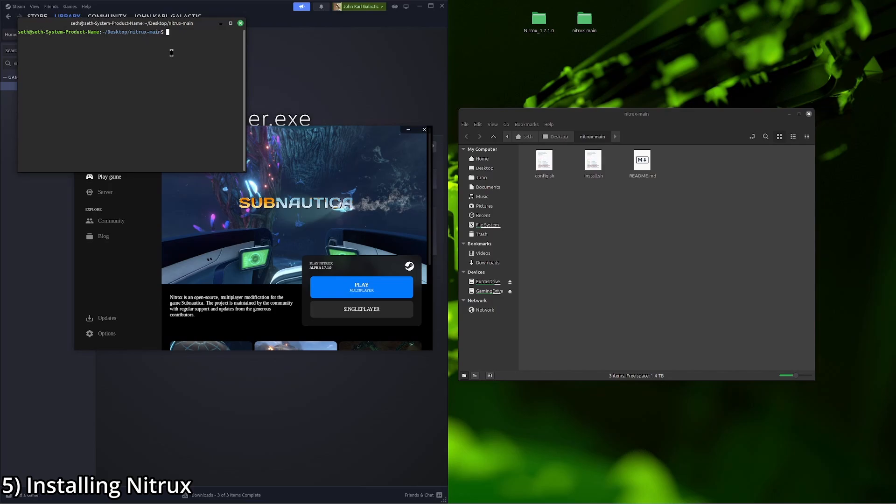
{"action": "type", "text": "./"}
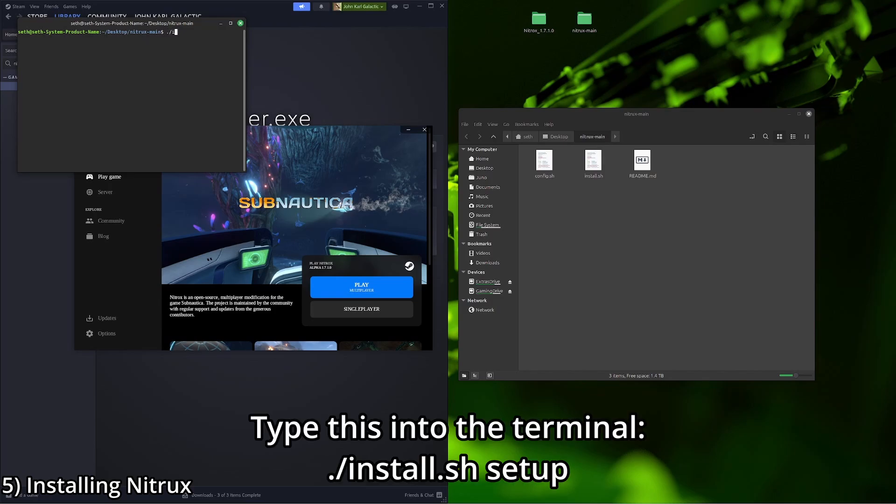
{"action": "type", "text": "install.sh setup"}
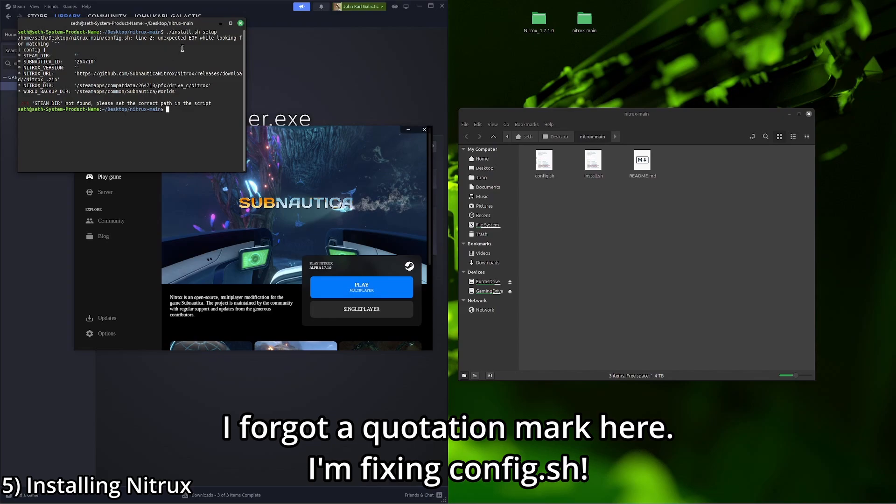
Step: Add the missing closing quote to the STEAM_DIR path in config.sh so setup passes
{"action": "double_click", "coordinate": [543, 160]}
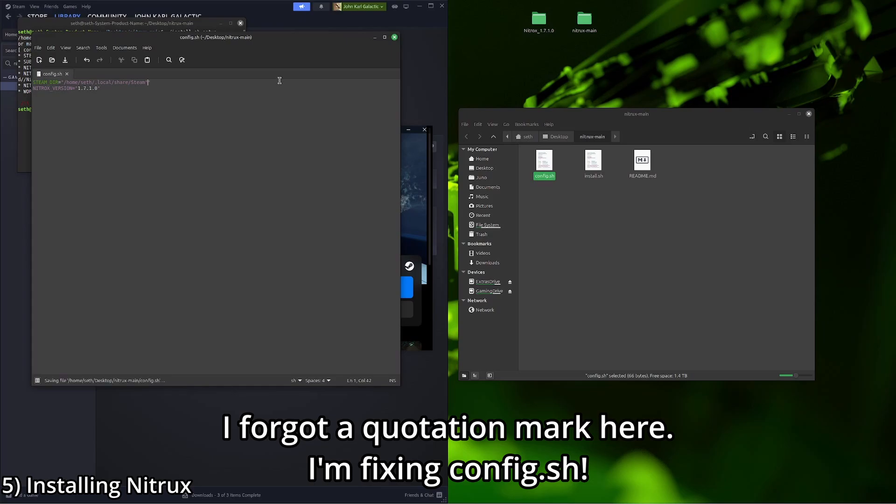
{"action": "type", "text": "\""}
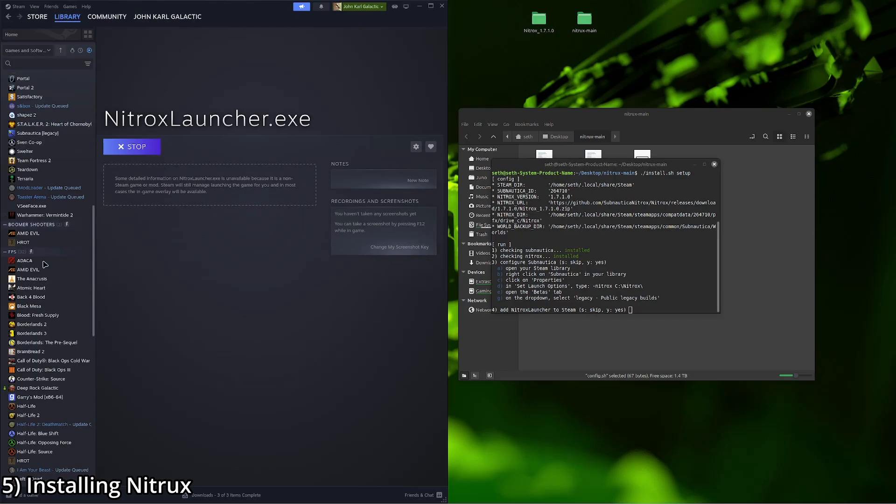
Step: Enter -nitrox C:\Nitrox\ as Subnautica's launch options and close its properties
{"action": "scroll", "scroll_direction": "down", "scroll_amount": 3}
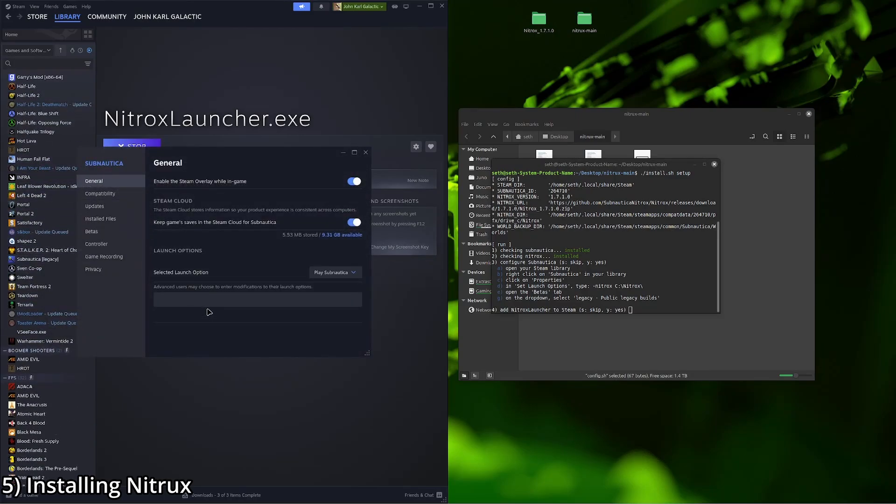
{"action": "left_click", "coordinate": [258, 299]}
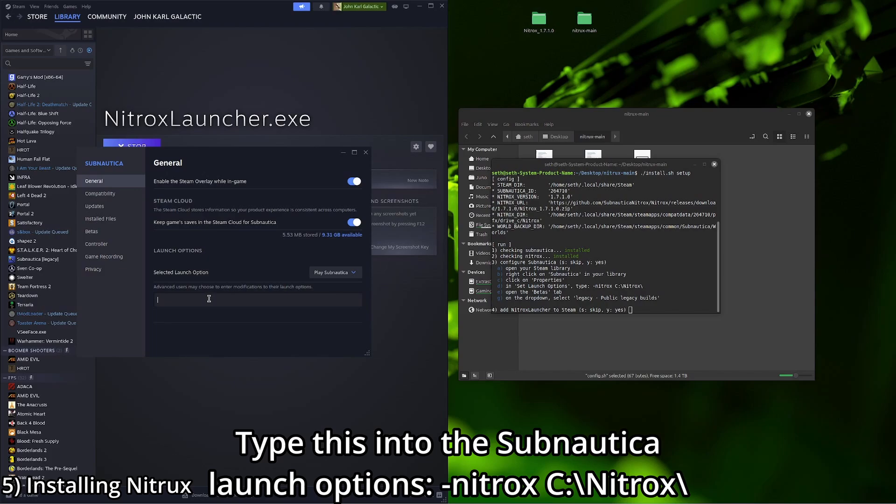
{"action": "type", "text": "-nitrox"}
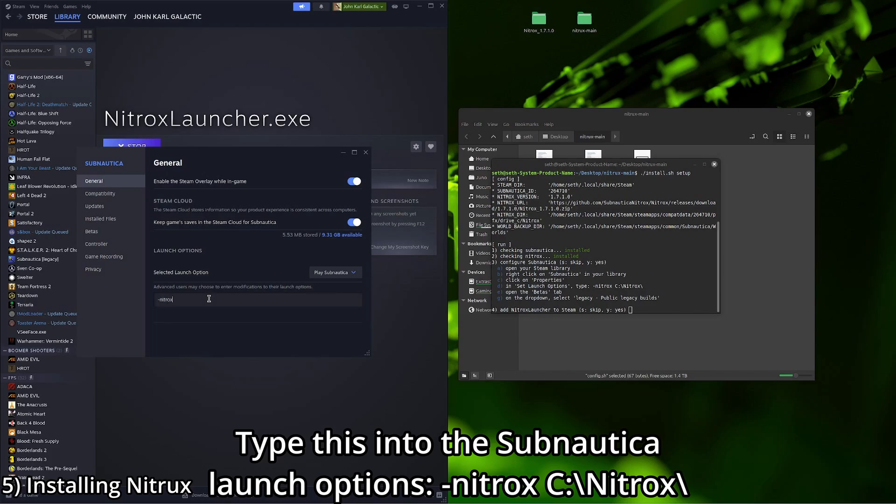
{"action": "type", "text": "C:"}
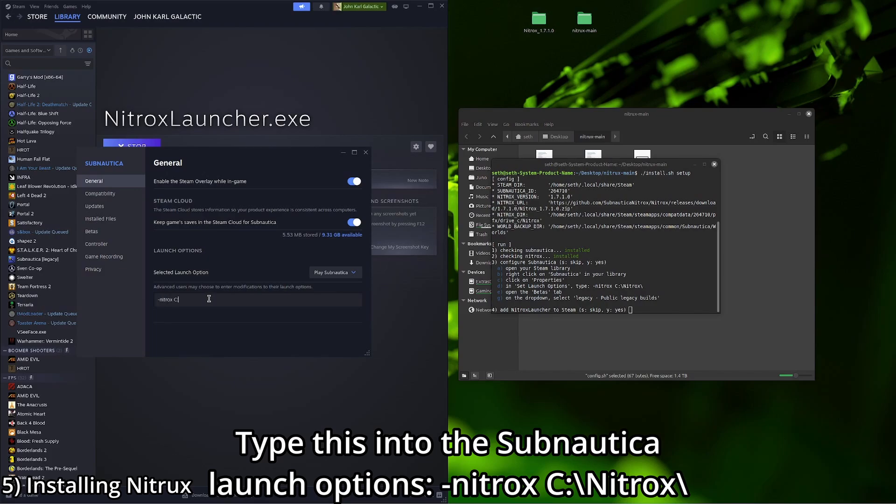
{"action": "type", "text": ":\\Nitrox\\"}
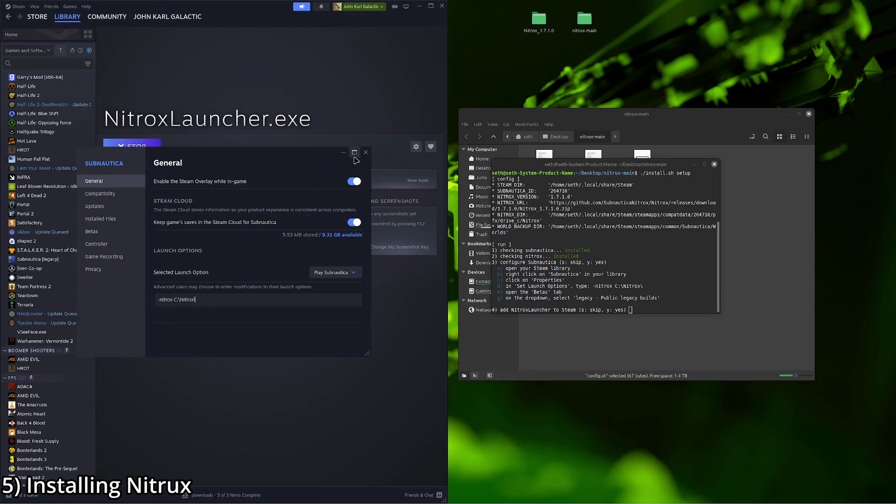
{"action": "left_click", "coordinate": [365, 152]}
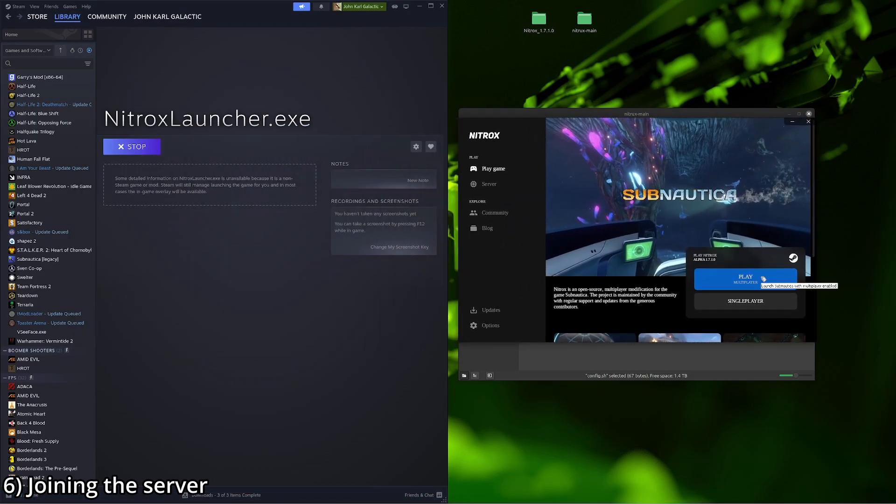
Step: Start Subnautica from Steam with multiplayer and reach the main menu
{"action": "left_click", "coordinate": [745, 279]}
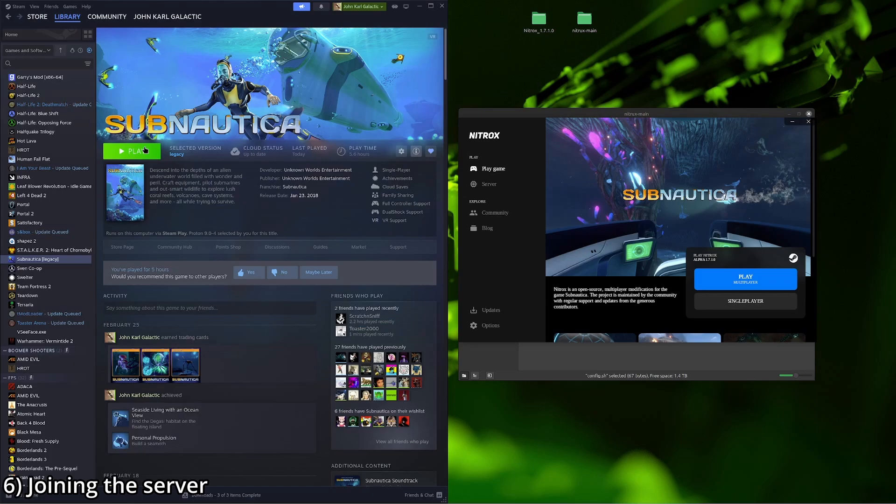
{"action": "left_click", "coordinate": [132, 151]}
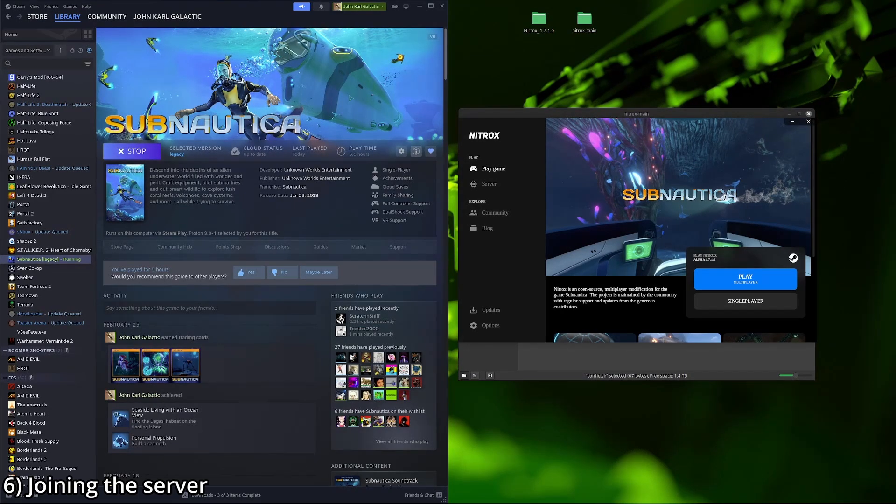
{"action": "left_click", "coordinate": [745, 279]}
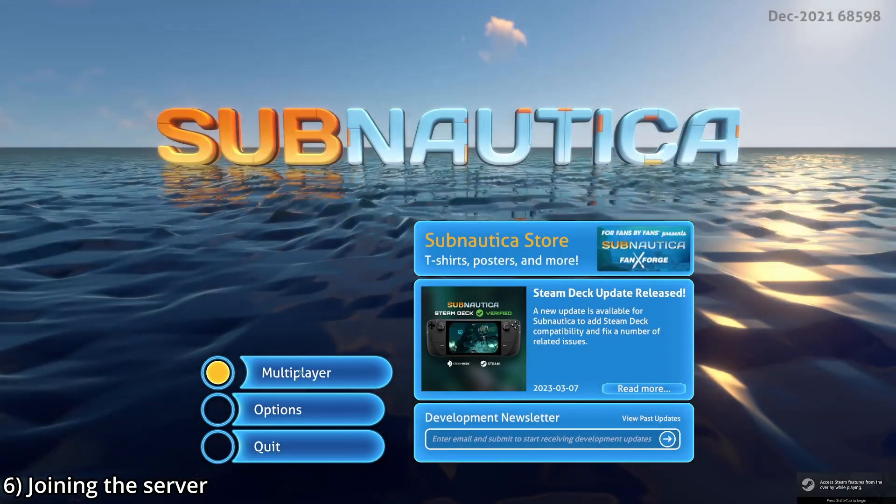
Step: Join the local server at 127.0.0.1:11000 and post the chat message 'yeryrthrt'
{"action": "left_click", "coordinate": [296, 372]}
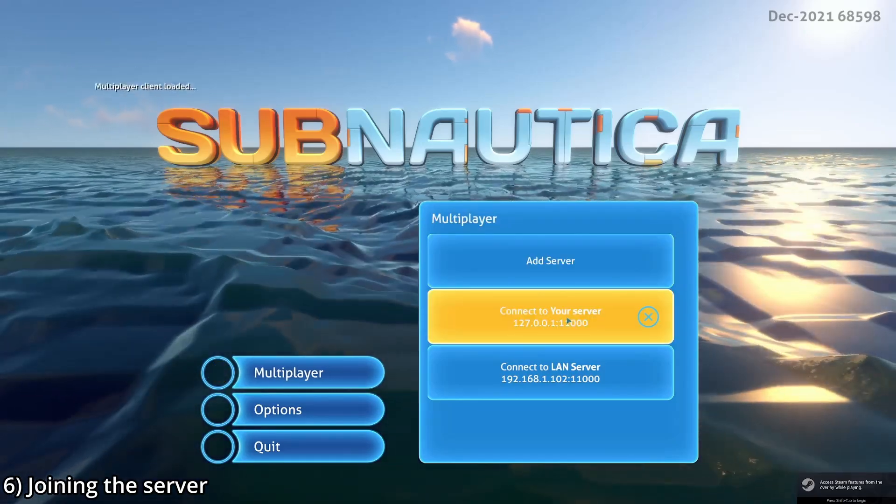
{"action": "left_click", "coordinate": [549, 317]}
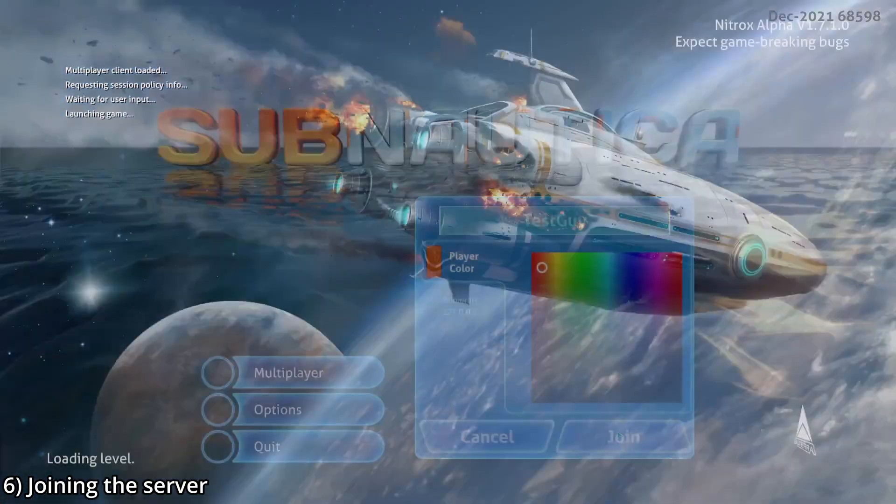
{"action": "left_click", "coordinate": [622, 436]}
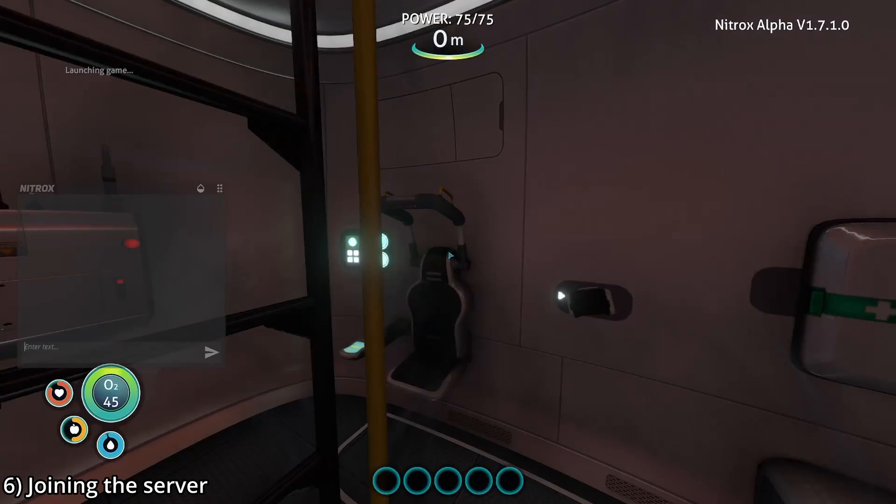
{"action": "type", "text": "yeryrthrt"}
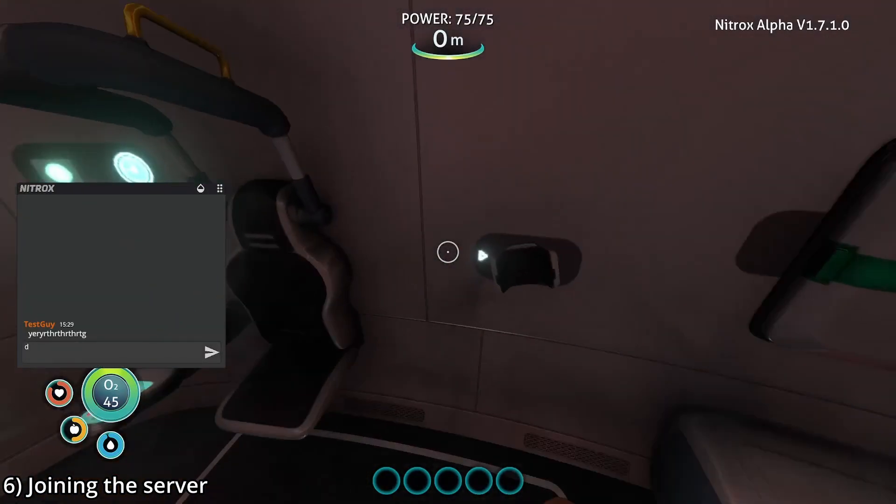
{"action": "key", "text": "Escape"}
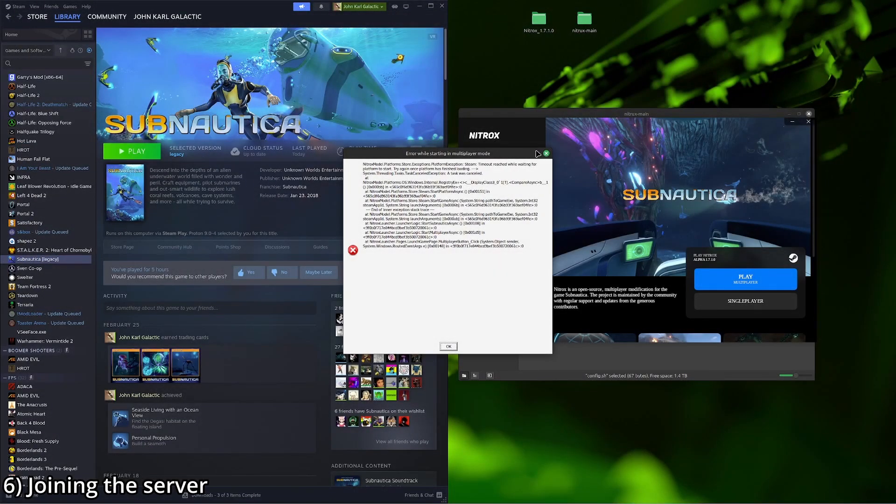
Step: Dismiss the startup error and reach the router's Custom Services form under Firewall > NAT/Gaming
{"action": "left_click", "coordinate": [448, 345]}
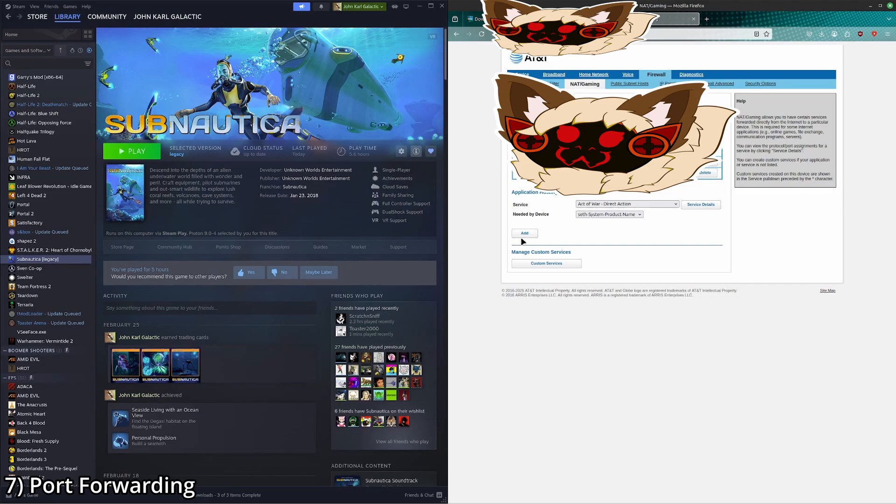
{"action": "left_click", "coordinate": [546, 263]}
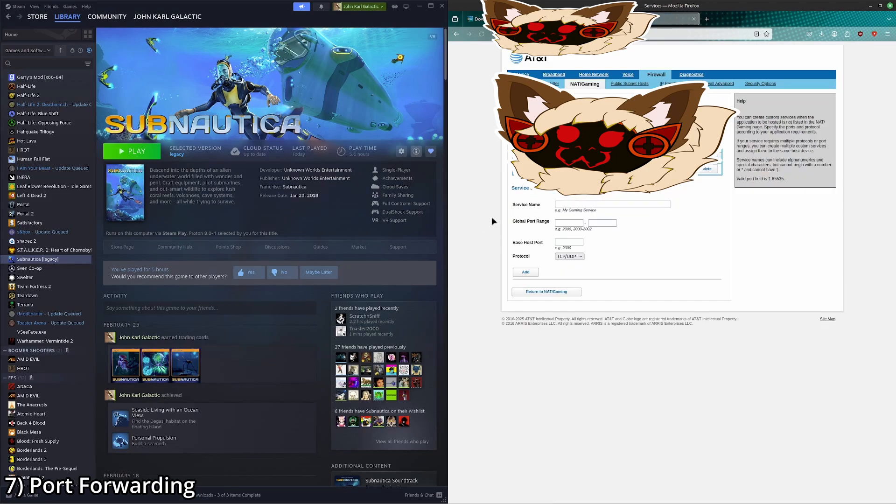
{"action": "mouse_move", "coordinate": [478, 114]}
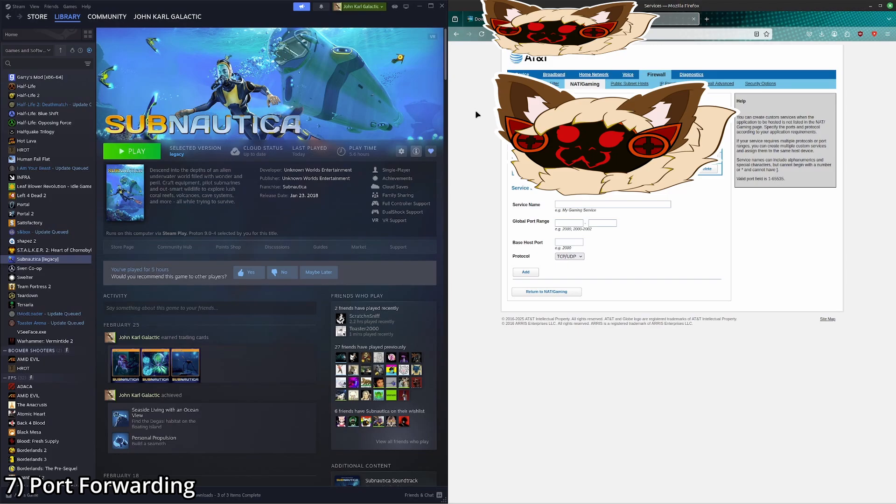
{"action": "mouse_move", "coordinate": [503, 196]}
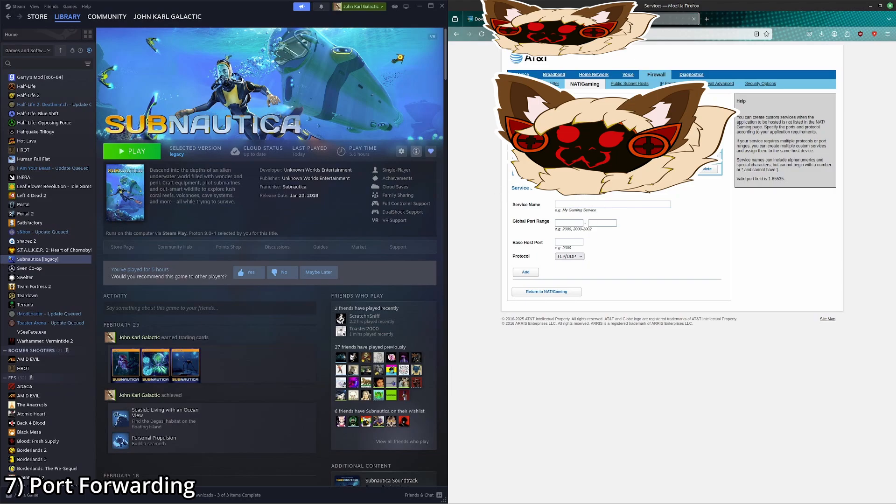
Step: Define custom service 'Subnautica' on port 11000 TCP/UDP, return to NAT/Gaming, and switch to the game
{"action": "left_click", "coordinate": [611, 204]}
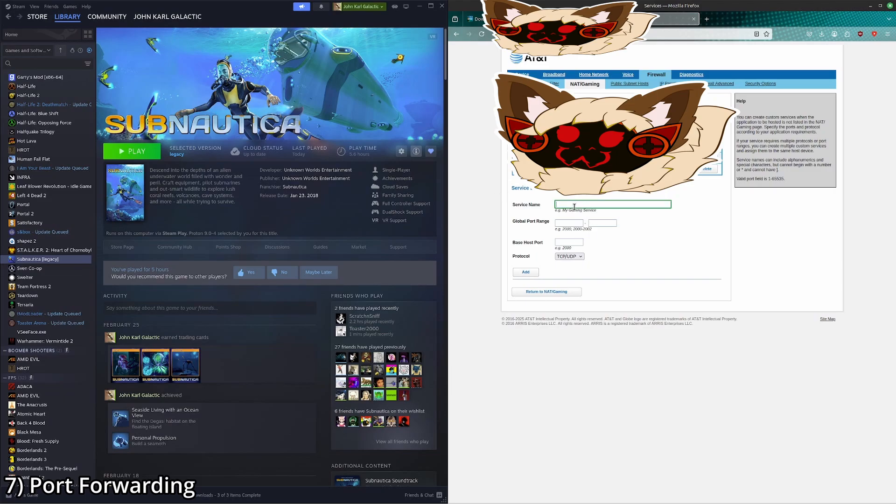
{"action": "type", "text": "S"}
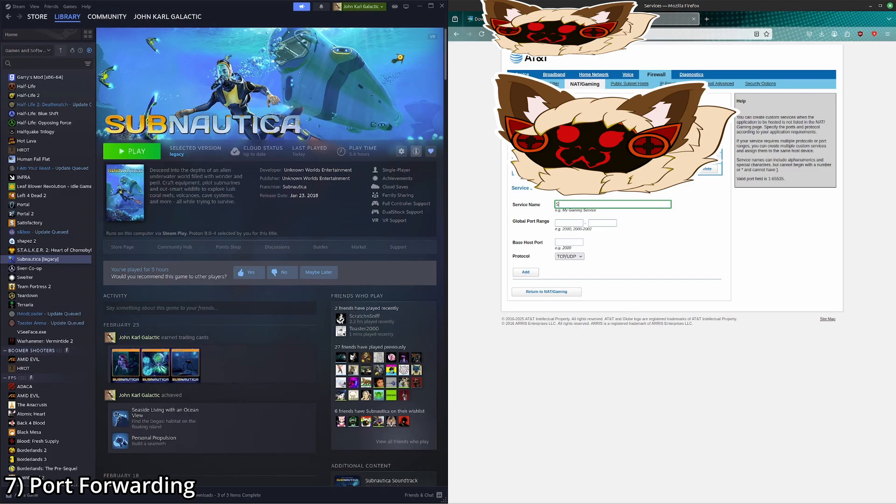
{"action": "type", "text": "Subnautica"}
{"action": "left_click", "coordinate": [568, 242]}
{"action": "type", "text": "11000"}
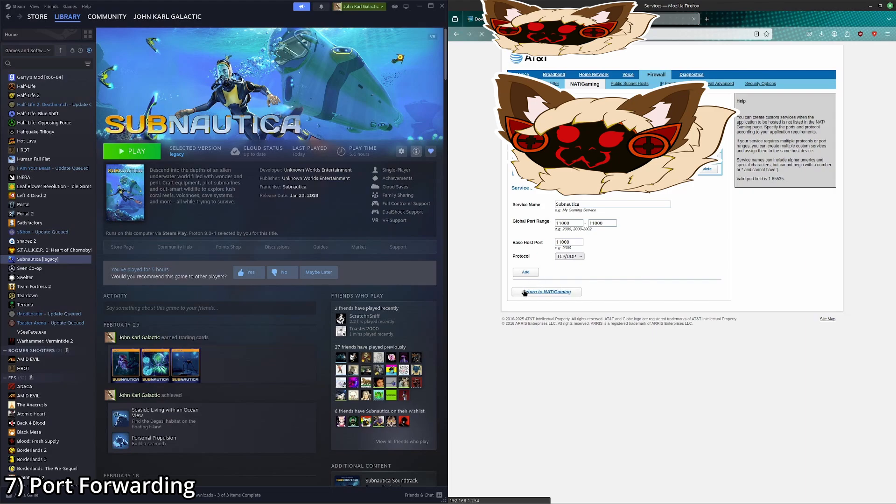
{"action": "left_click", "coordinate": [546, 291]}
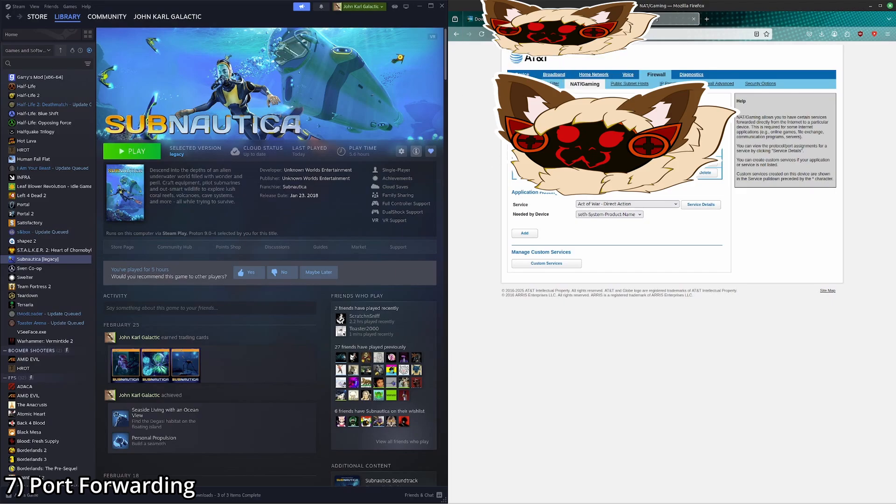
{"action": "mouse_move", "coordinate": [189, 137]}
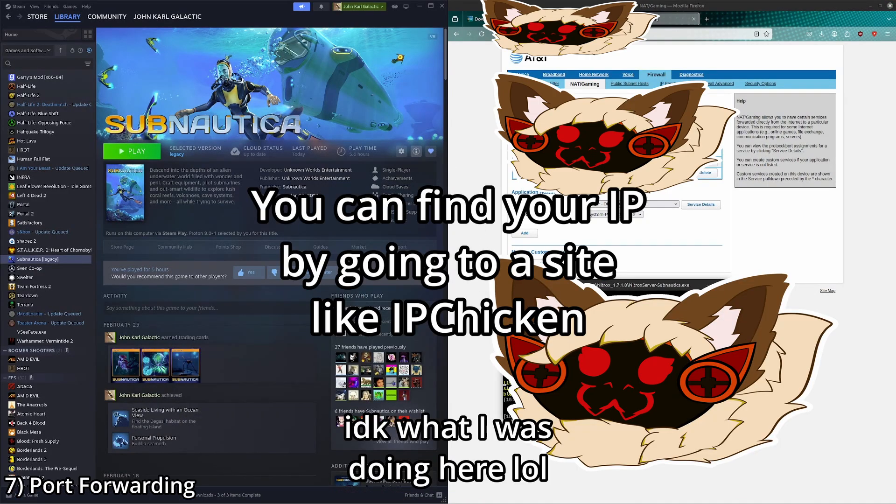
{"action": "left_click", "coordinate": [132, 151]}
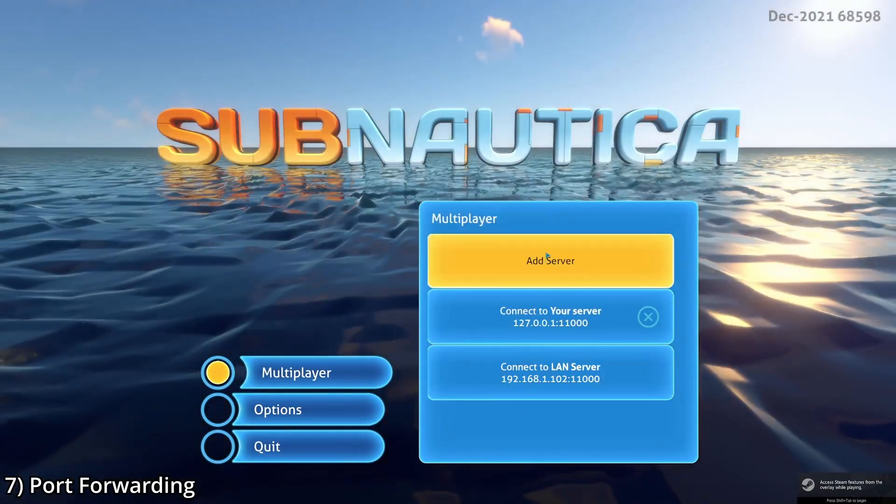
Step: Join the Nitrox server from the list as TestGuy and climb the lifepod ladder
{"action": "left_click", "coordinate": [549, 260]}
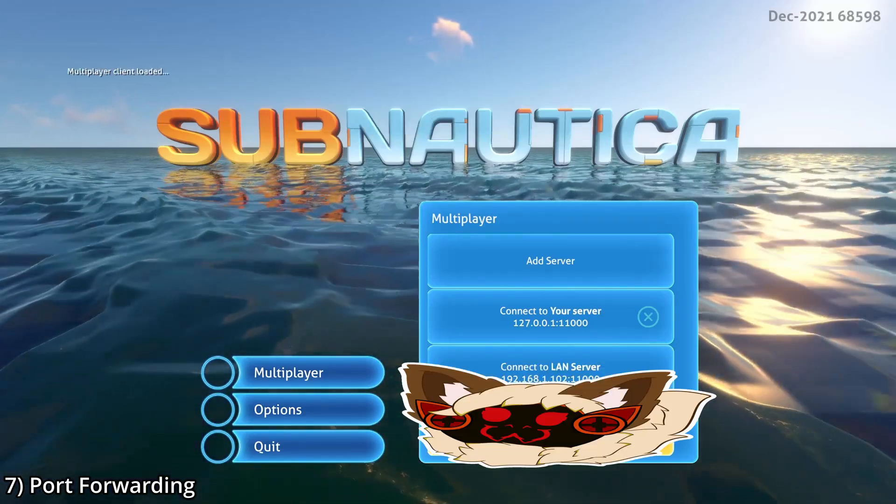
{"action": "left_click", "coordinate": [550, 317]}
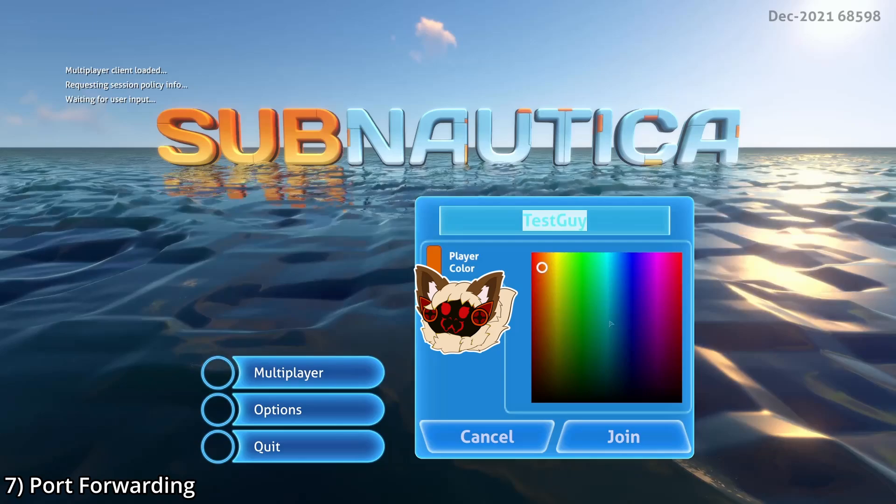
{"action": "left_click", "coordinate": [623, 437]}
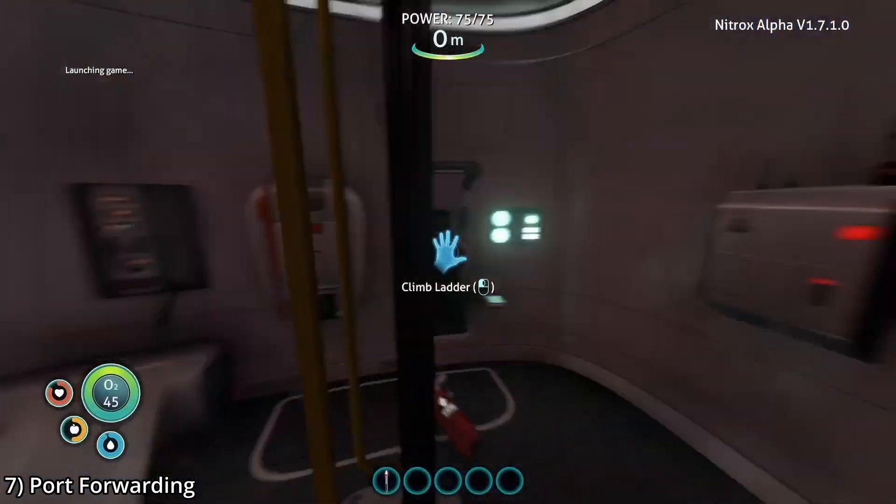
{"action": "left_click", "coordinate": [447, 253]}
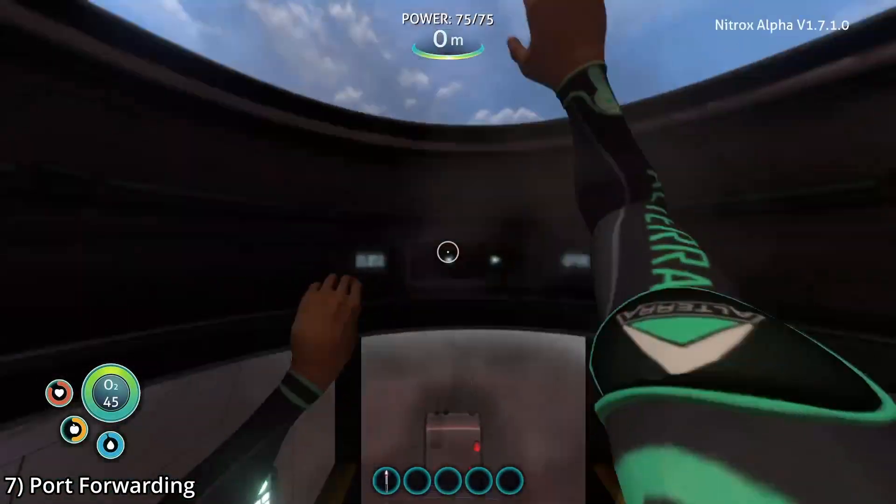